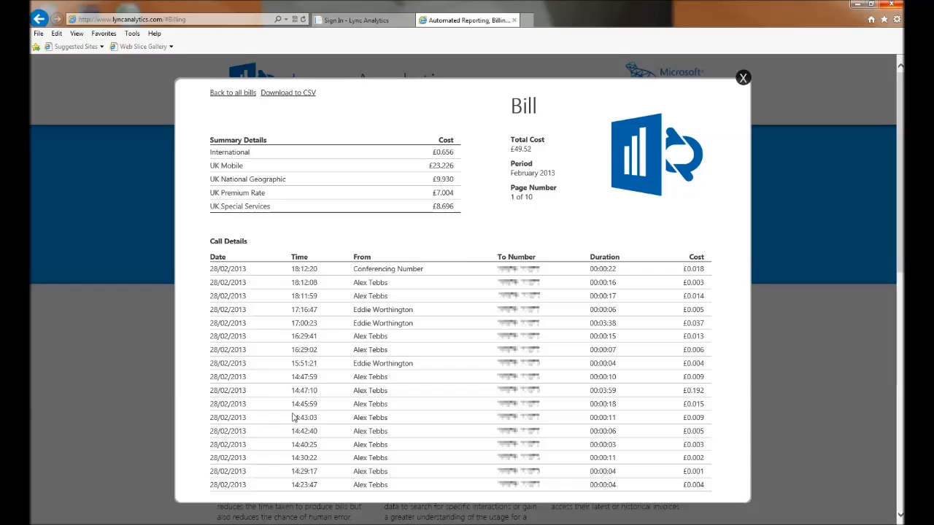
# Close the sample bill popup and bring up the Advanced Reporting dashboard preview.
pyautogui.click(743, 77)
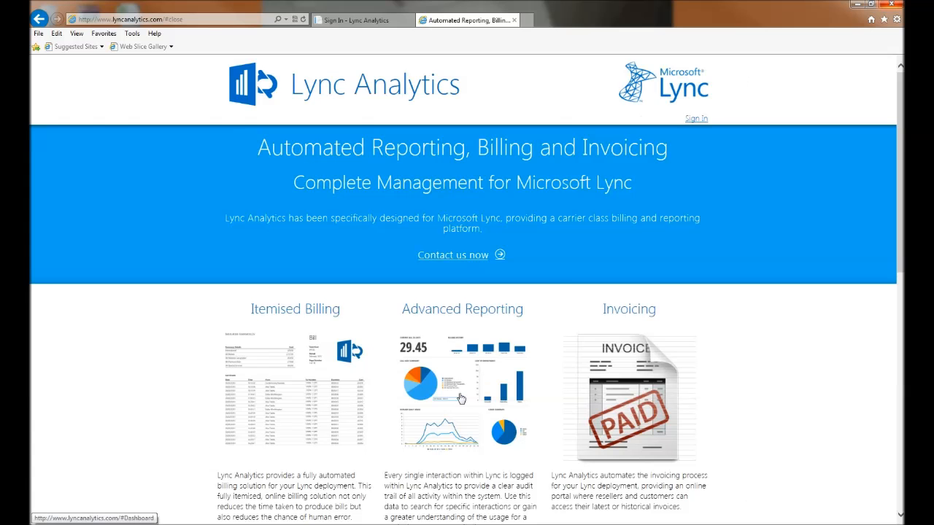
pyautogui.click(461, 391)
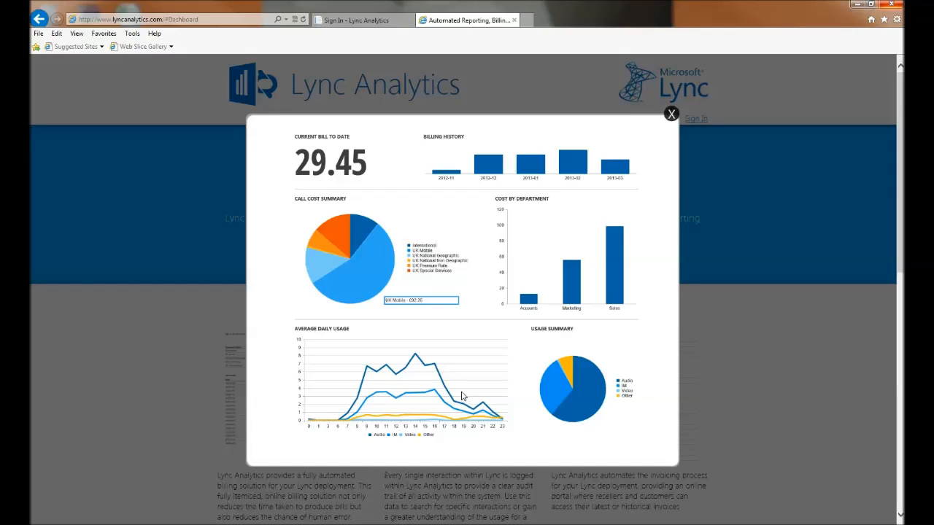
pyautogui.moveTo(700, 141)
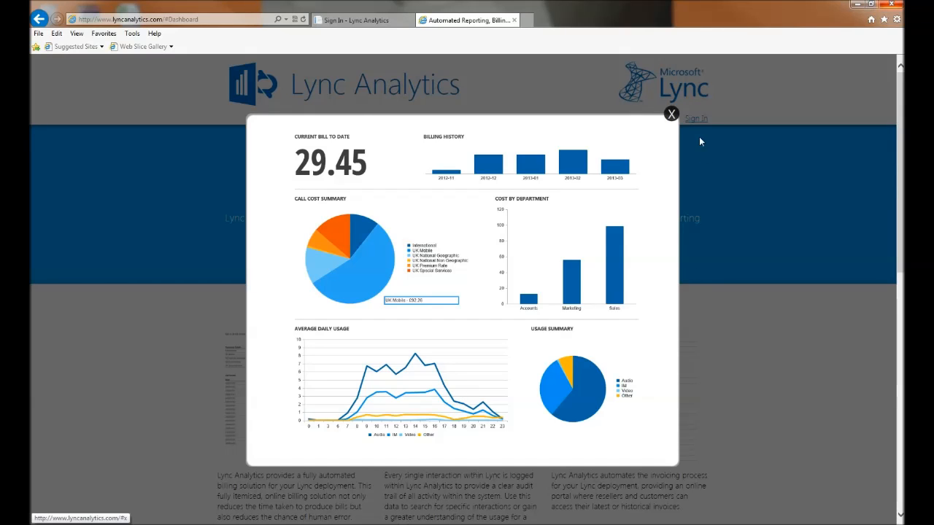
# Close the dashboard preview, sign in to the demo portal and review the Home dashboard charts.
pyautogui.click(671, 113)
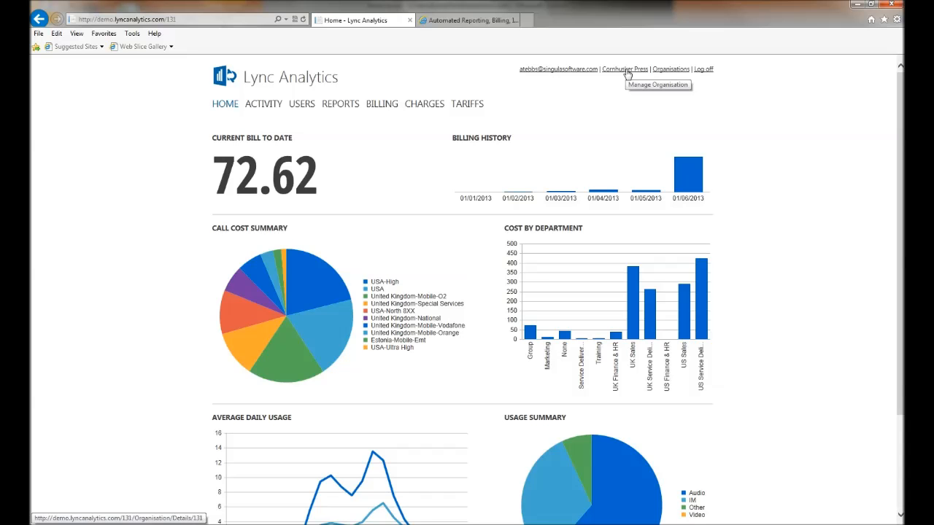
pyautogui.moveTo(415, 94)
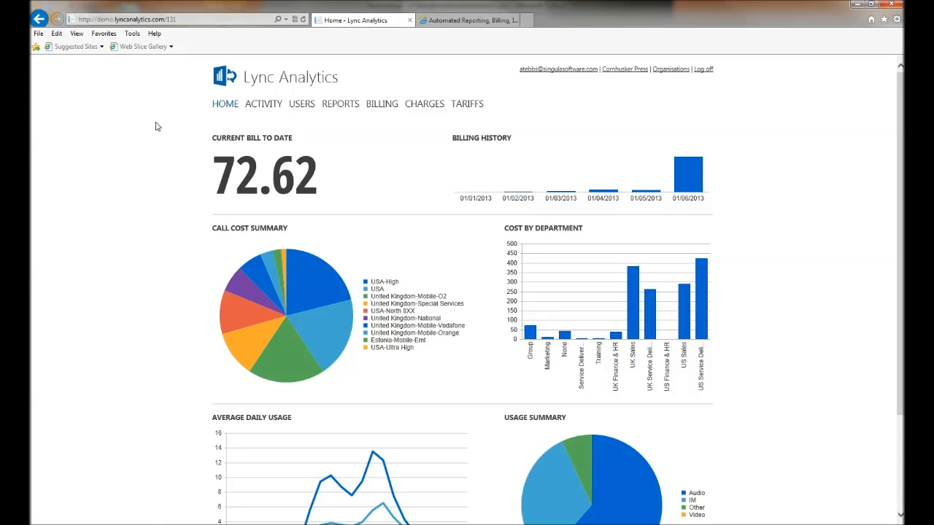
pyautogui.moveTo(214, 175)
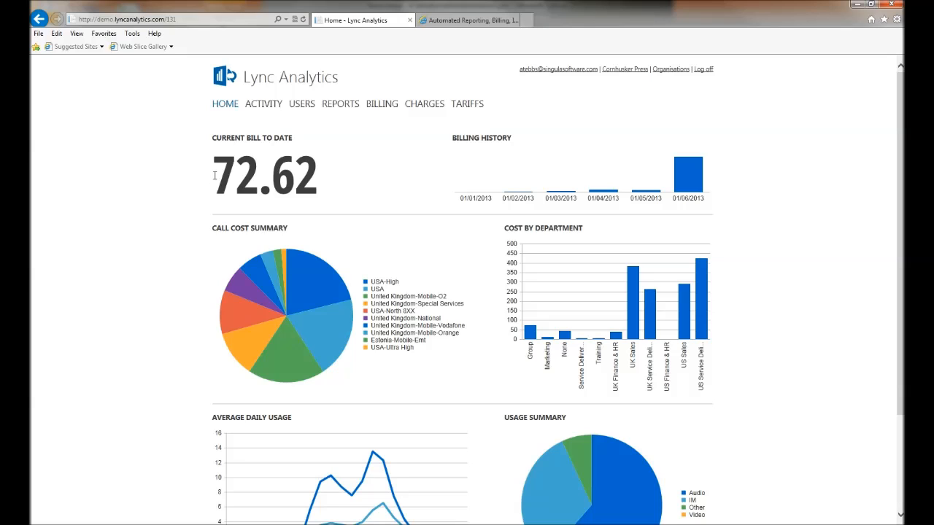
pyautogui.doubleClick(264, 175)
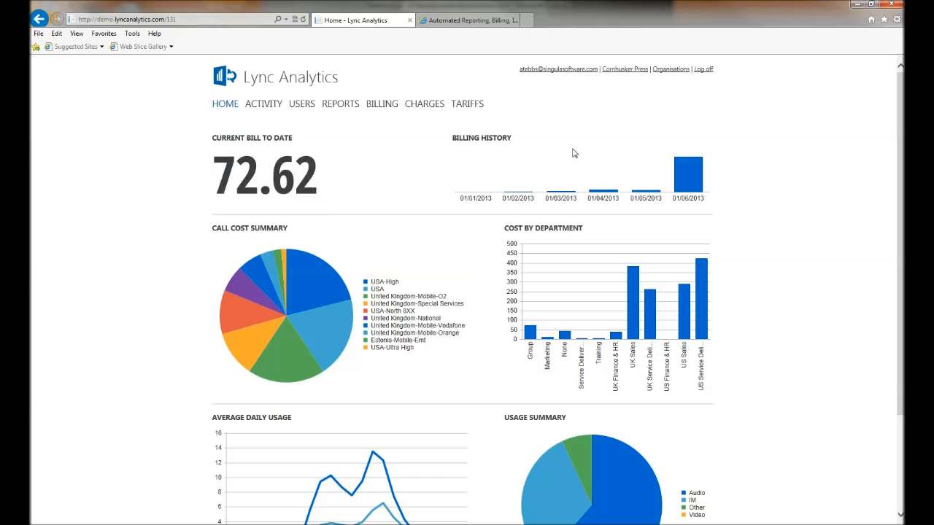
pyautogui.moveTo(686, 175)
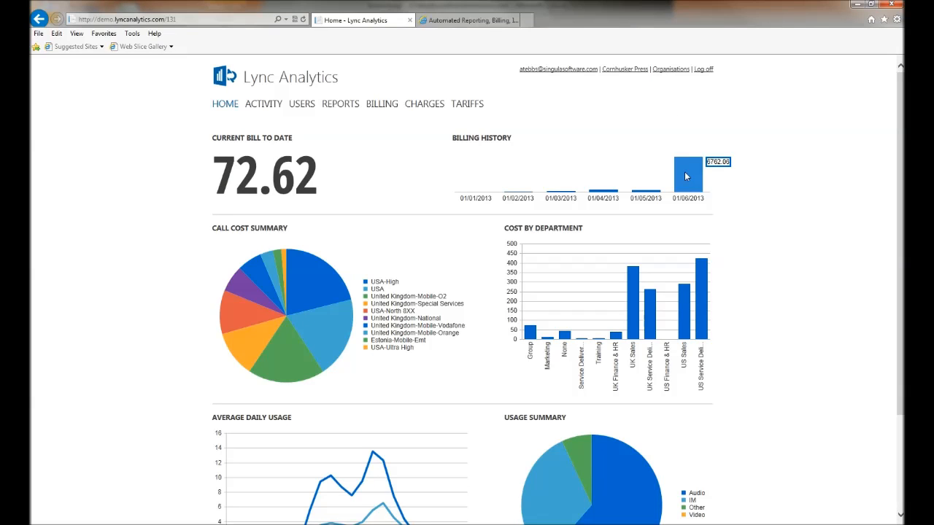
pyautogui.moveTo(726, 234)
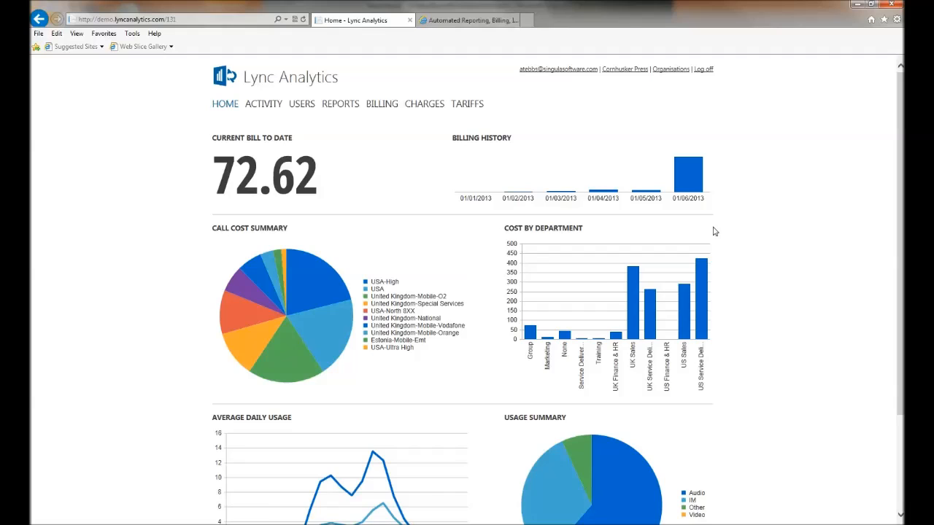
pyautogui.moveTo(318, 234)
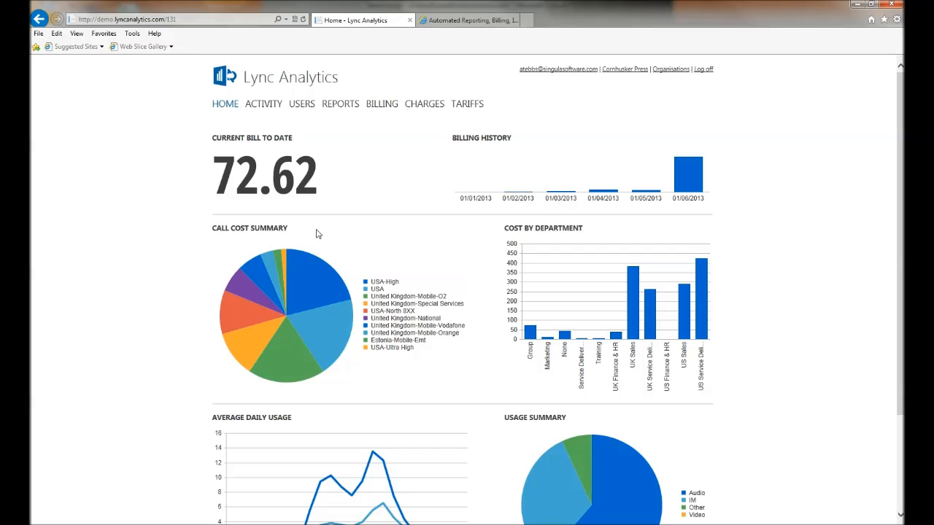
pyautogui.moveTo(306, 232)
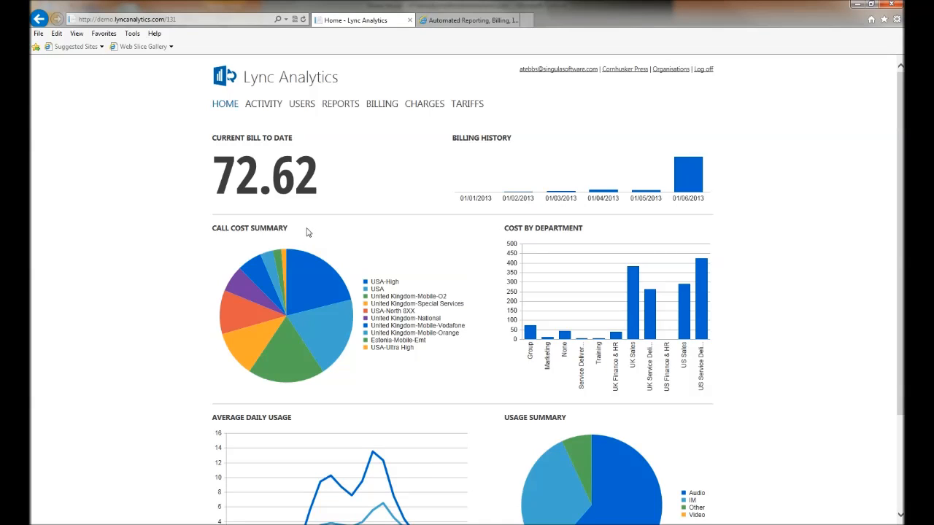
pyautogui.moveTo(387, 251)
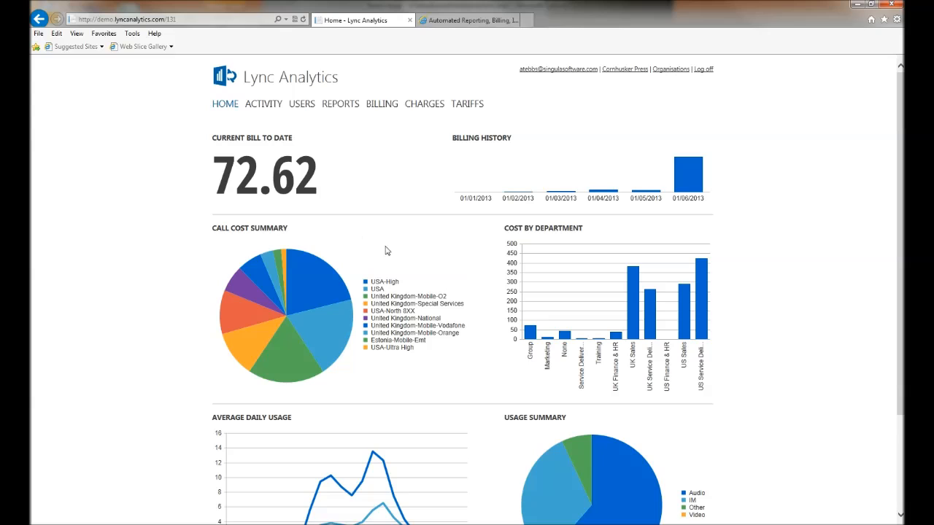
pyautogui.moveTo(447, 322)
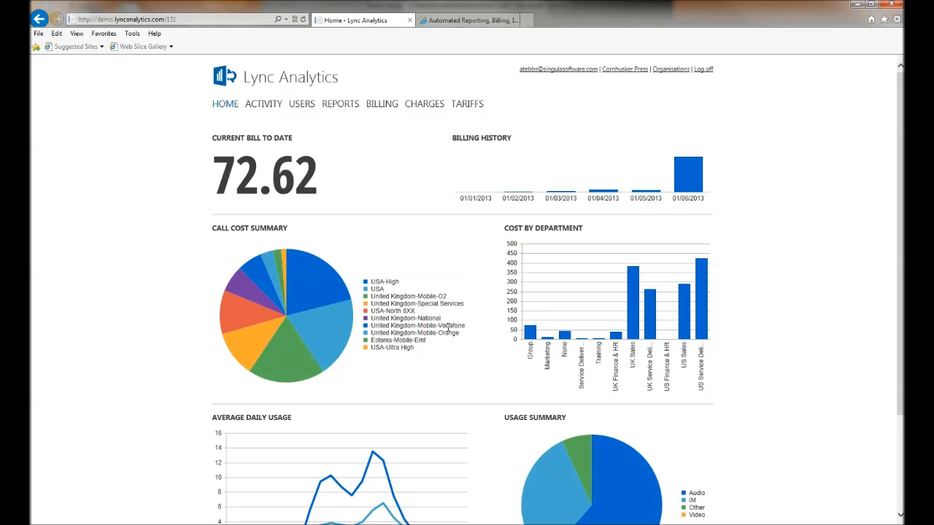
pyautogui.scroll(-3)
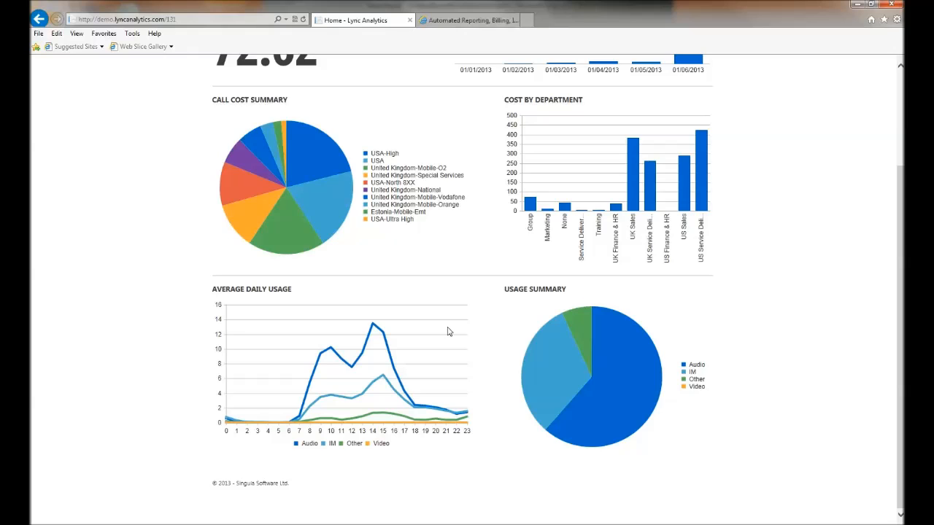
pyautogui.scroll(3)
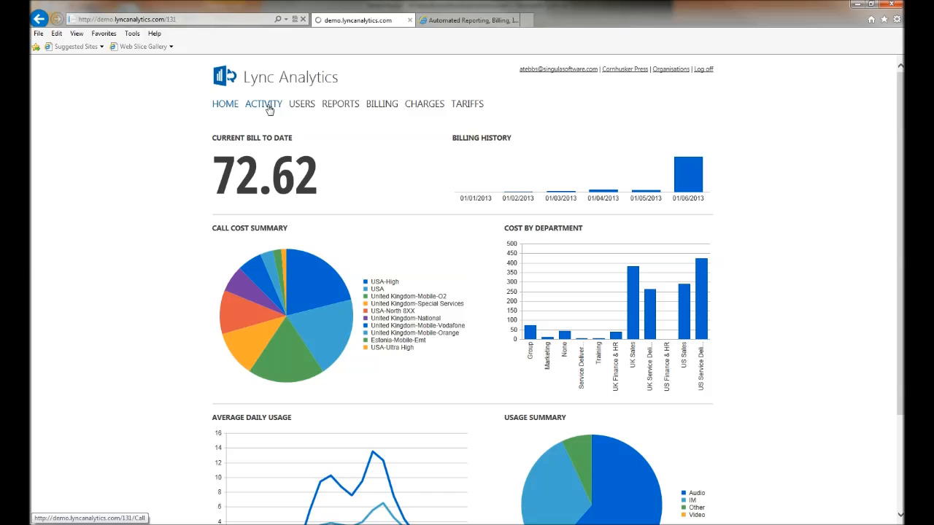
# Browse the Activity log of calls, toggling the search filters and paging through the records.
pyautogui.click(262, 104)
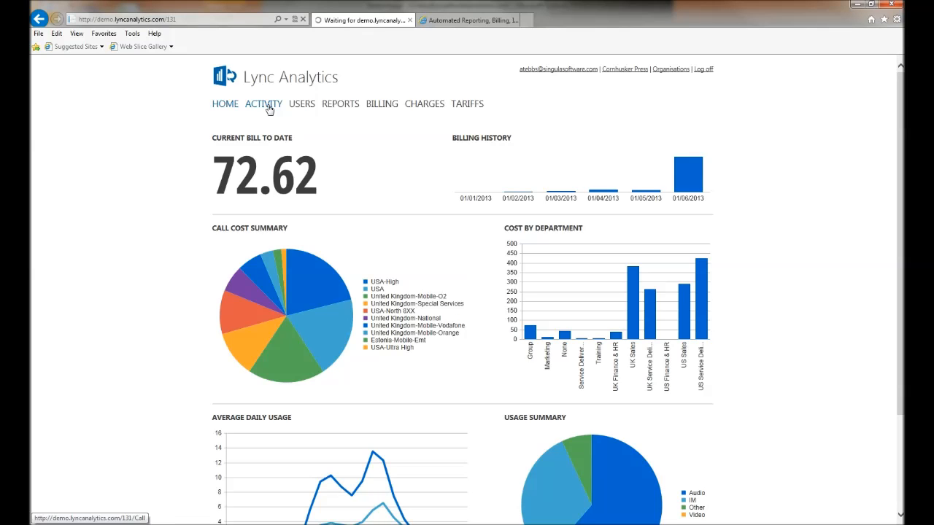
pyautogui.click(262, 103)
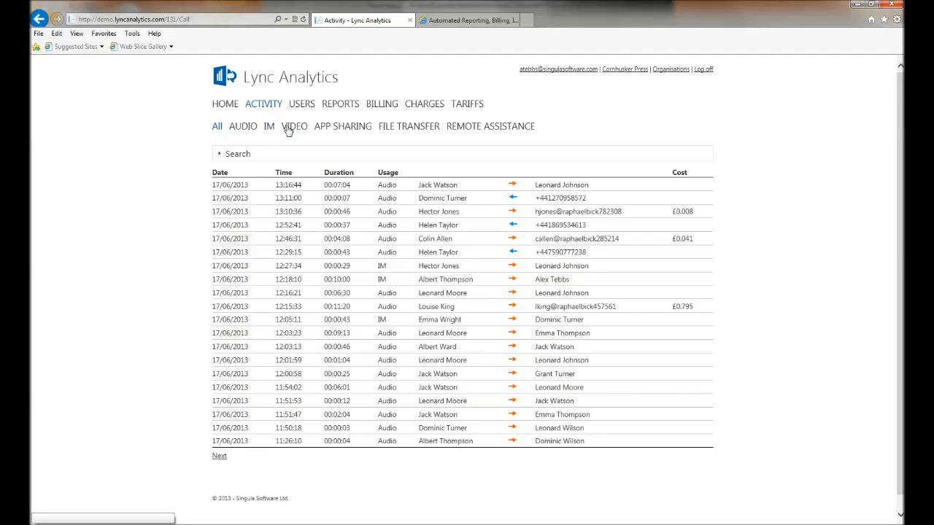
pyautogui.moveTo(408, 126)
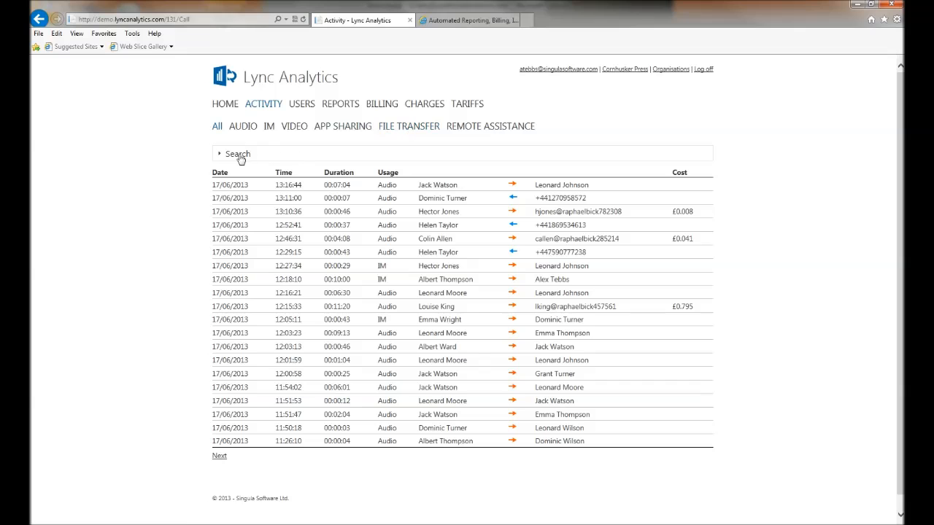
pyautogui.click(237, 155)
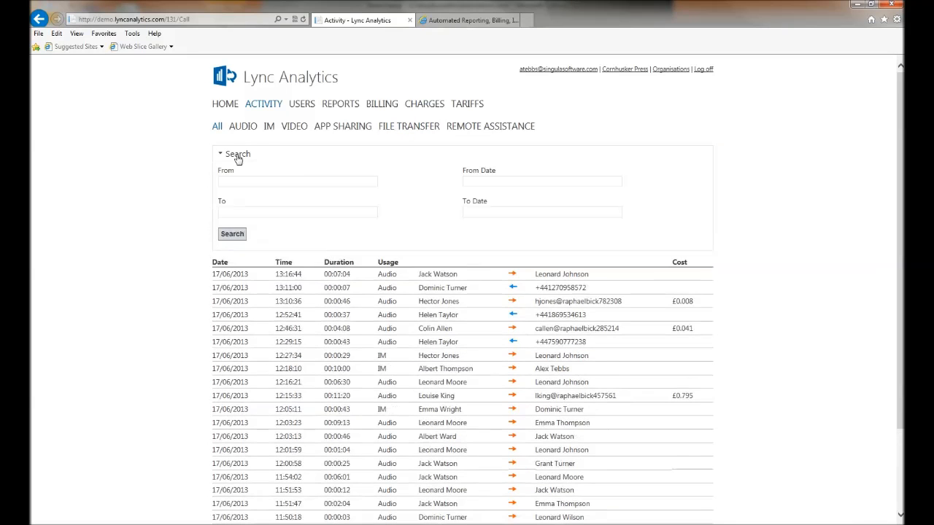
pyautogui.click(219, 153)
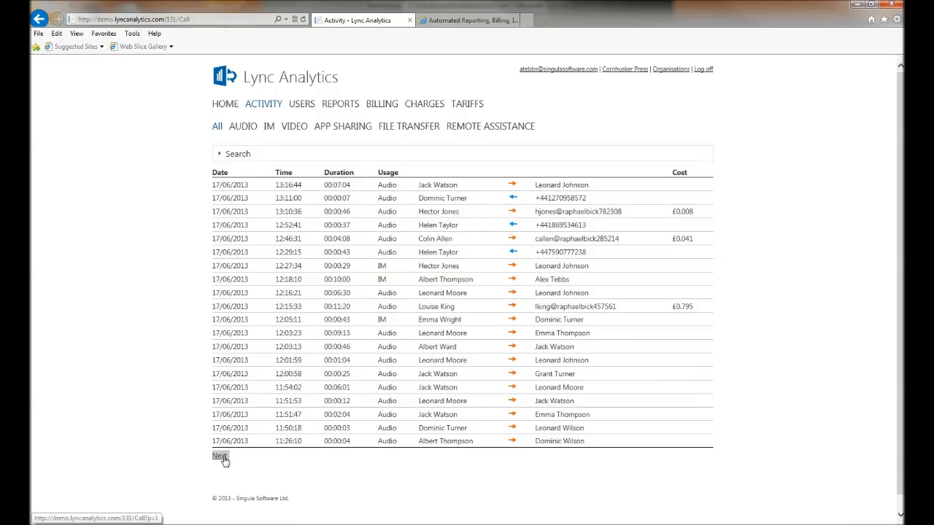
pyautogui.click(219, 455)
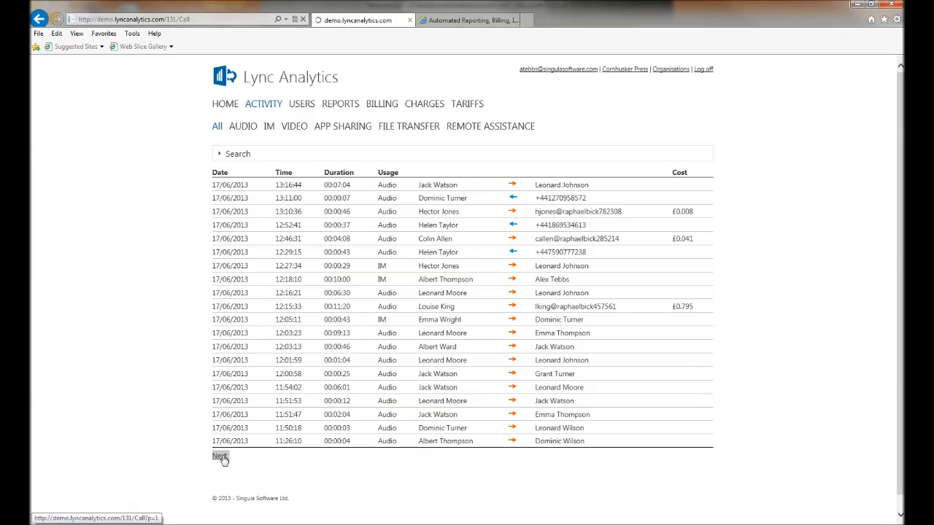
pyautogui.click(220, 455)
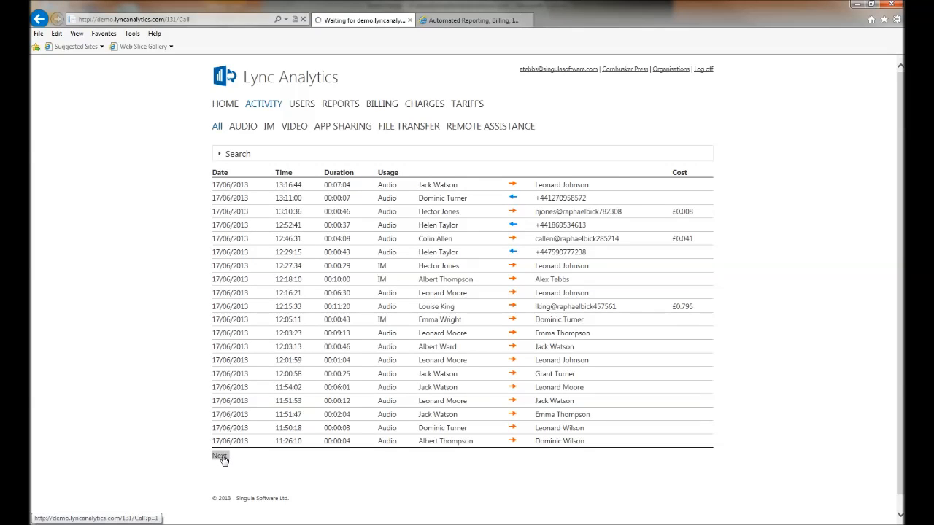
pyautogui.click(219, 455)
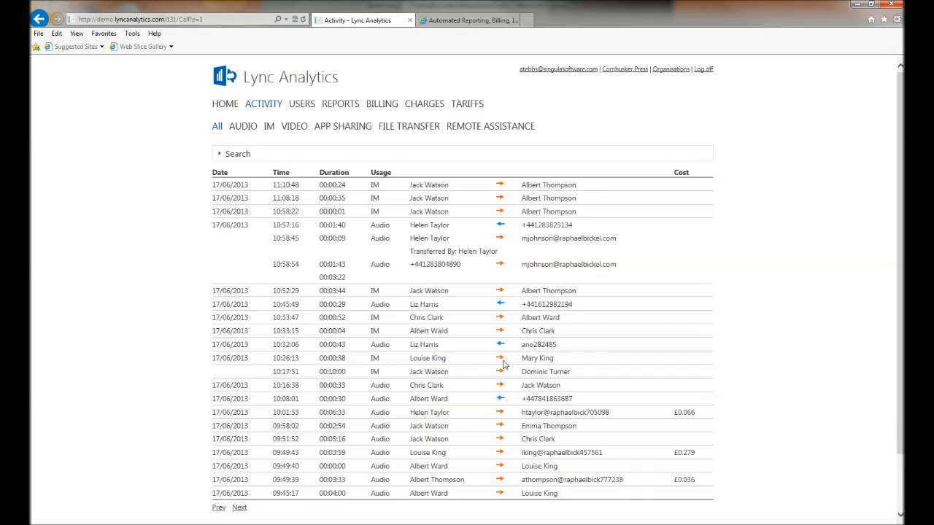
pyautogui.doubleClick(683, 411)
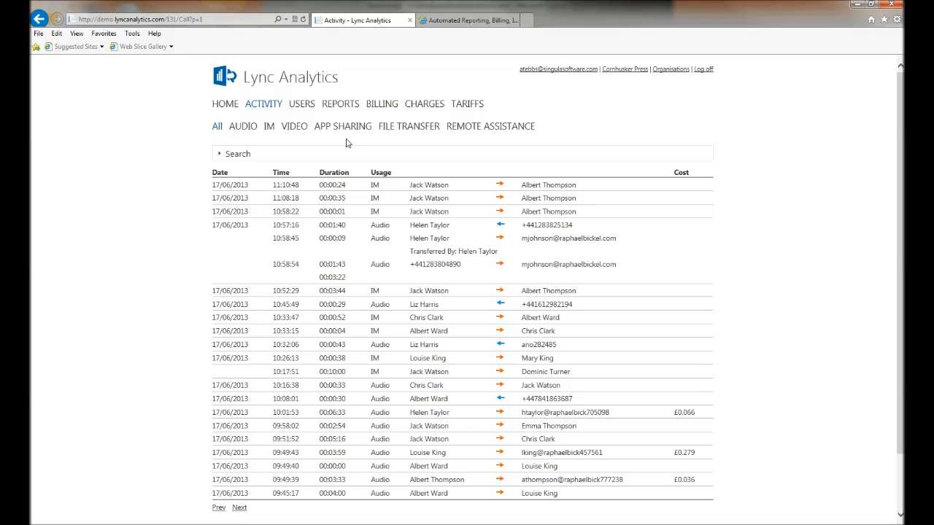
# Filter the log to app sharing sessions only and highlight one session's Audio IM usage.
pyautogui.click(341, 126)
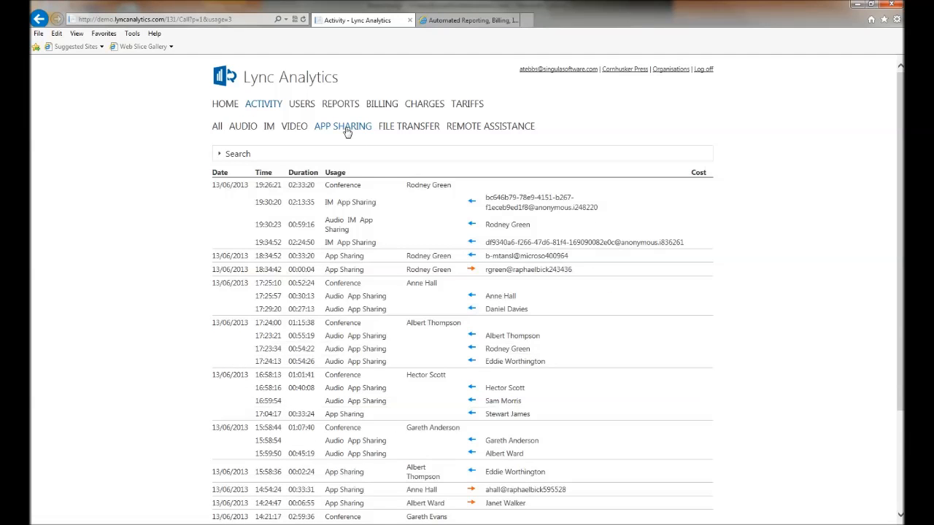
pyautogui.moveTo(380, 183)
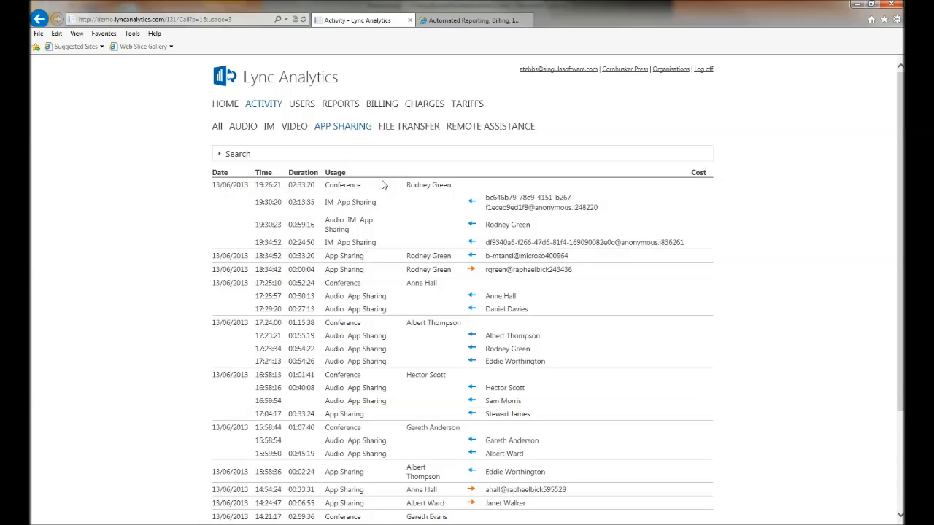
pyautogui.doubleClick(429, 184)
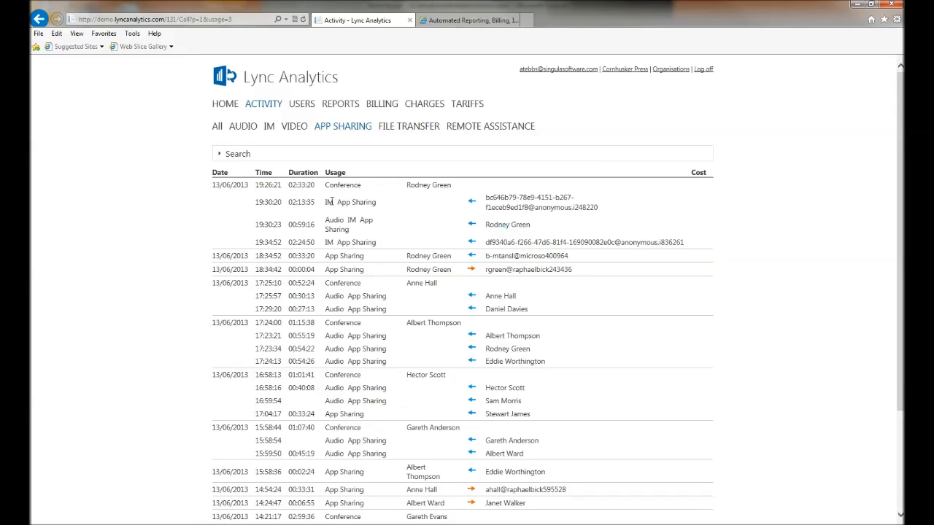
pyautogui.doubleClick(334, 219)
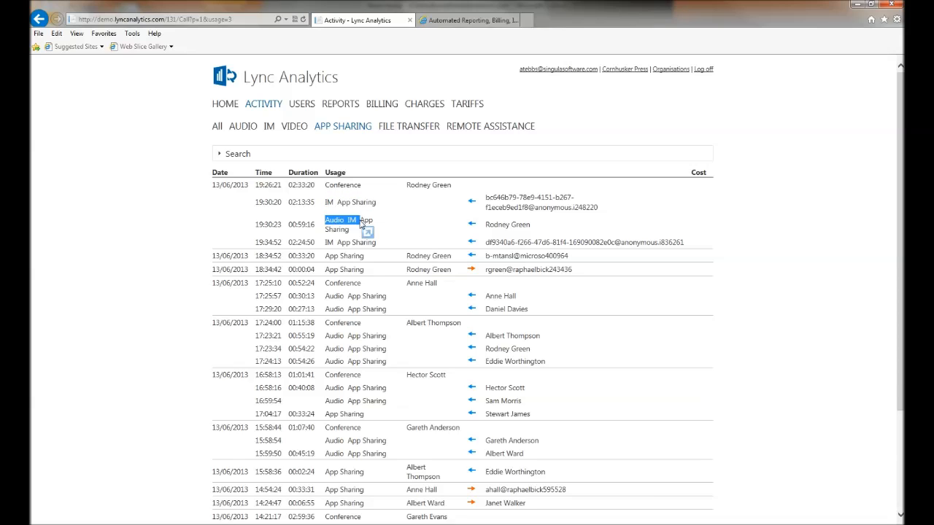
pyautogui.moveTo(340, 103)
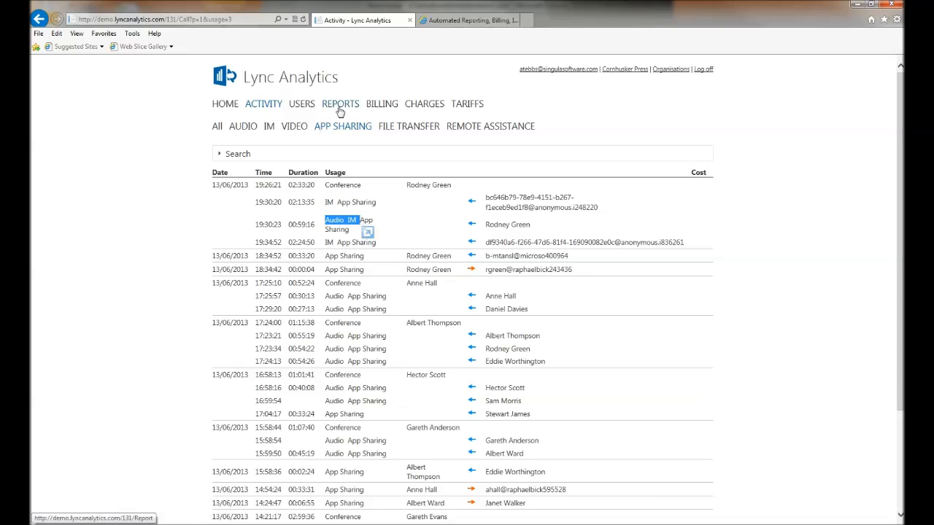
# From Billing, open the 01/06/2013 invoice and view its billed calls breakdown.
pyautogui.click(382, 104)
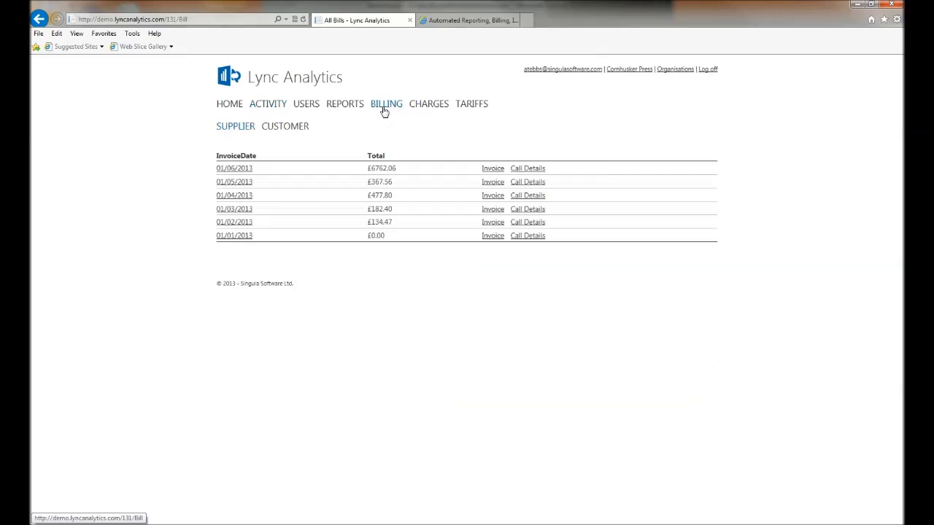
pyautogui.click(493, 167)
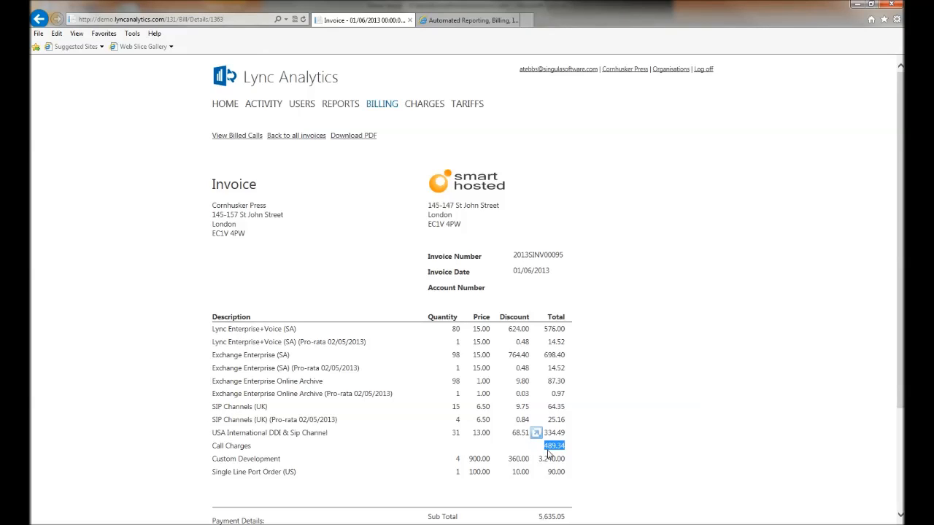
pyautogui.moveTo(556, 452)
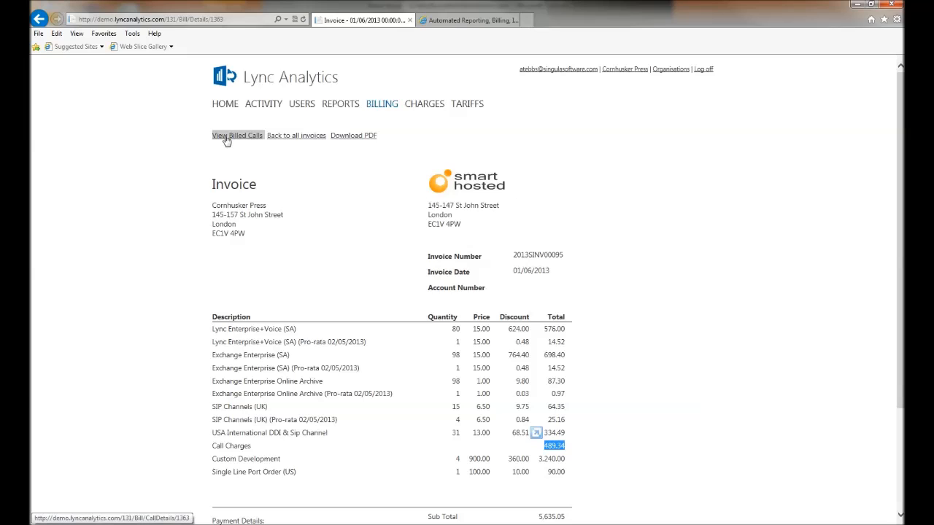
pyautogui.click(237, 135)
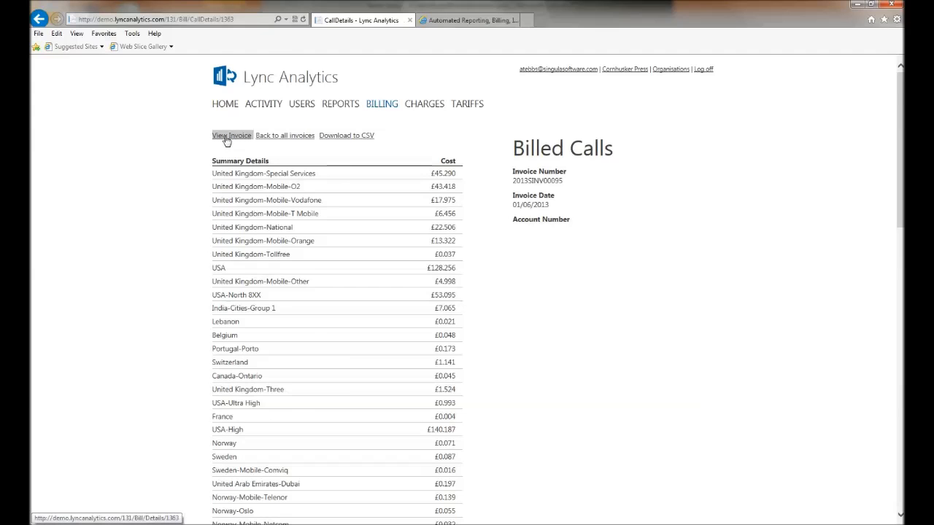
pyautogui.click(230, 134)
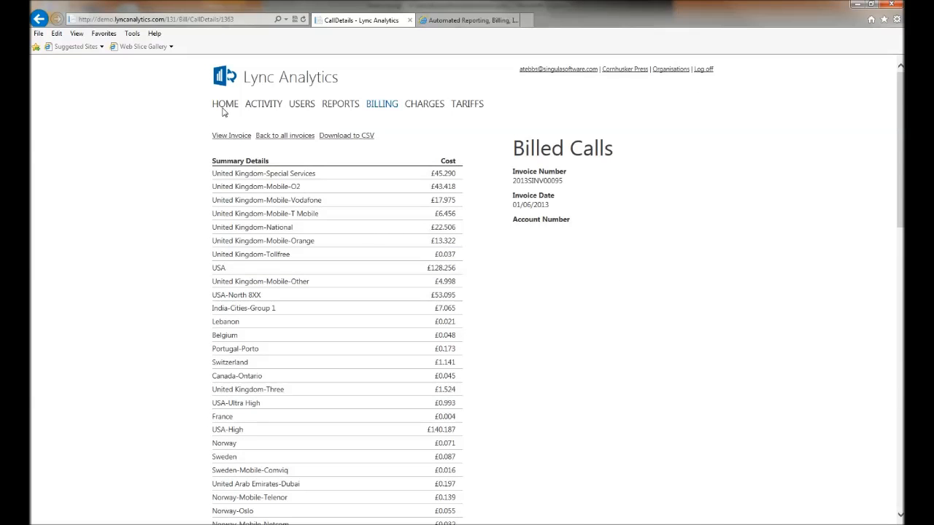
# Return to the Home dashboard and open the Organisations list from the header.
pyautogui.click(225, 103)
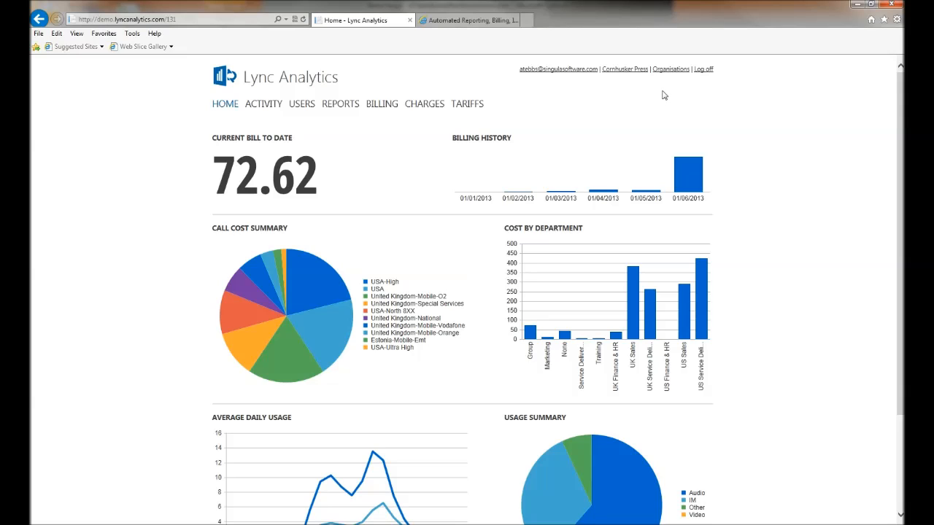
pyautogui.moveTo(670, 69)
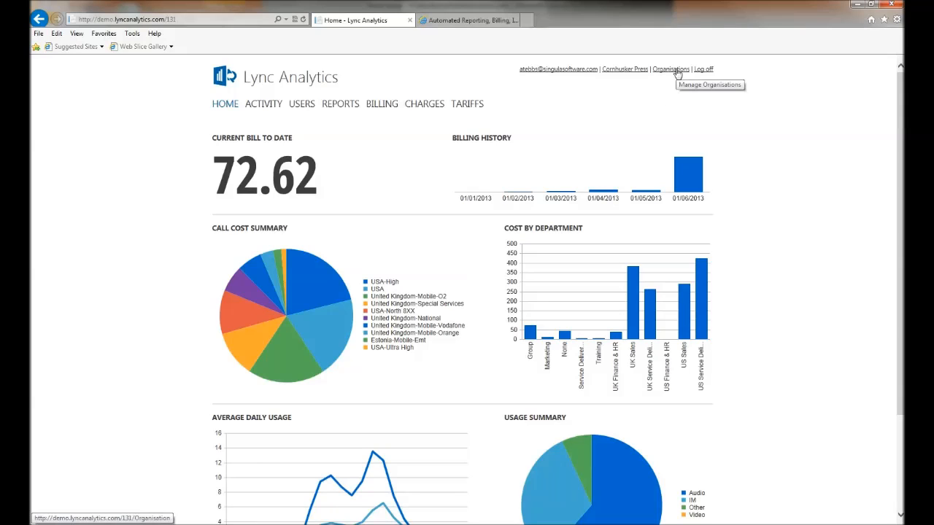
pyautogui.click(670, 68)
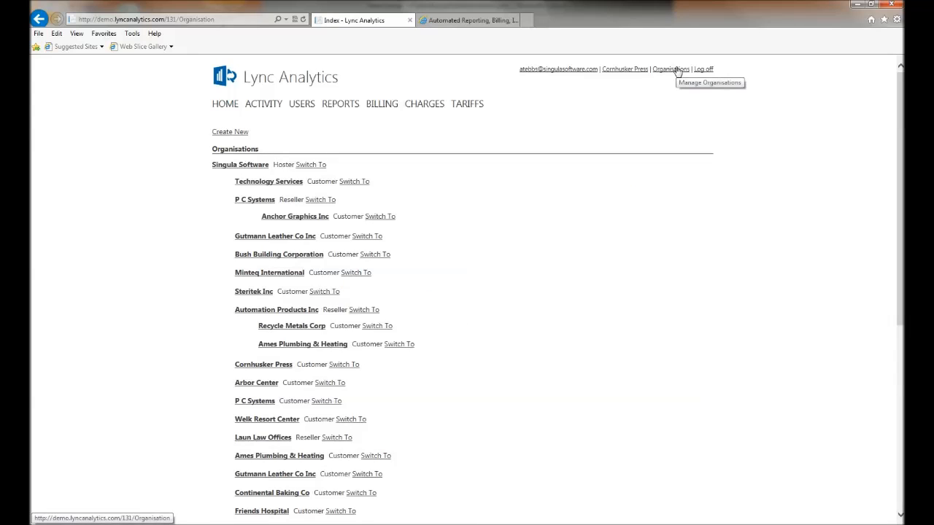
pyautogui.moveTo(489, 114)
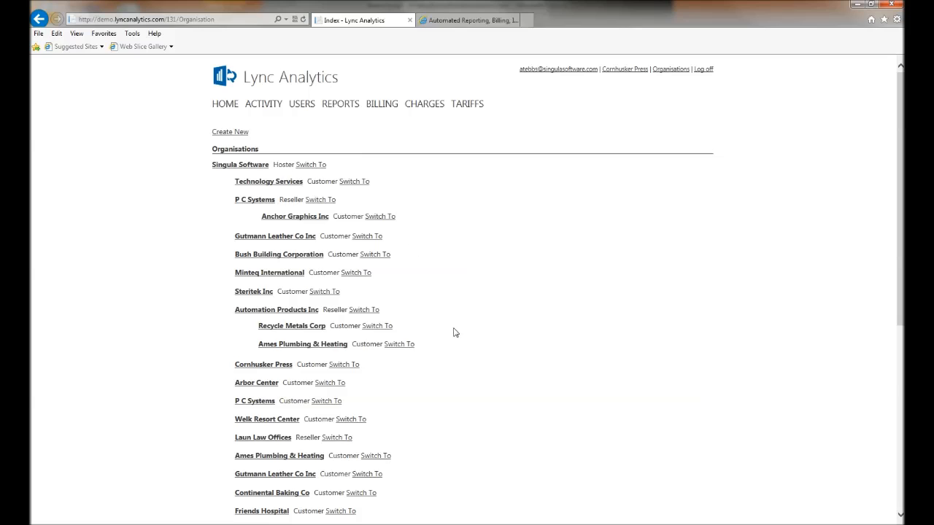
pyautogui.moveTo(464, 350)
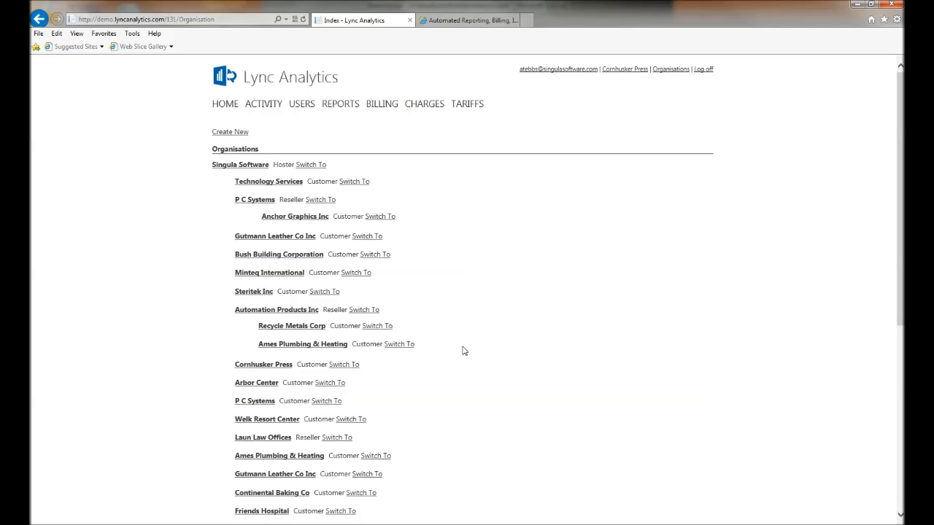
pyautogui.moveTo(406, 155)
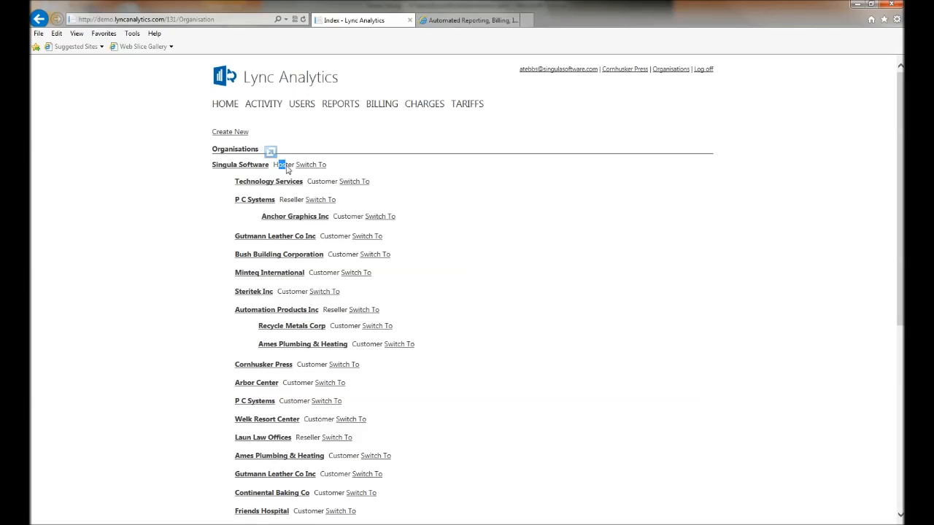
pyautogui.moveTo(288, 199)
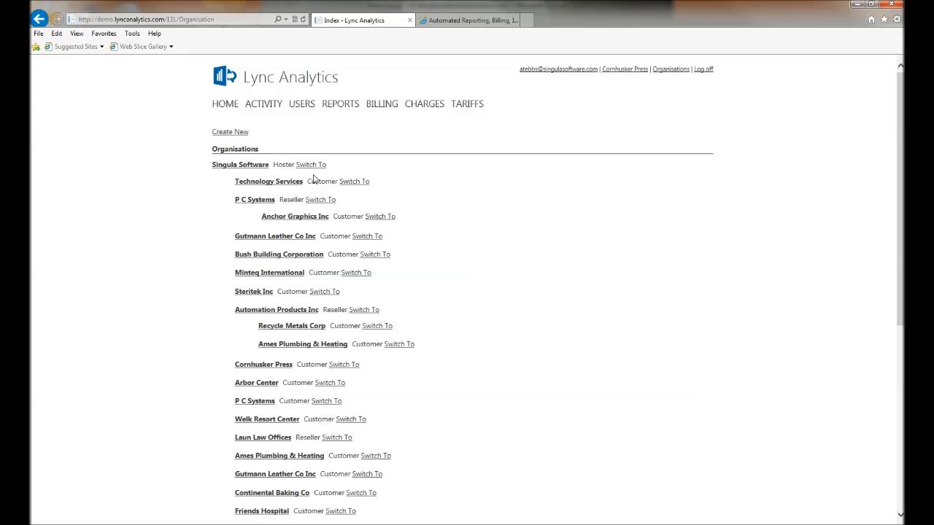
# Switch to the Singula Software (Hoster) organisation to see its revenue dashboard.
pyautogui.click(225, 104)
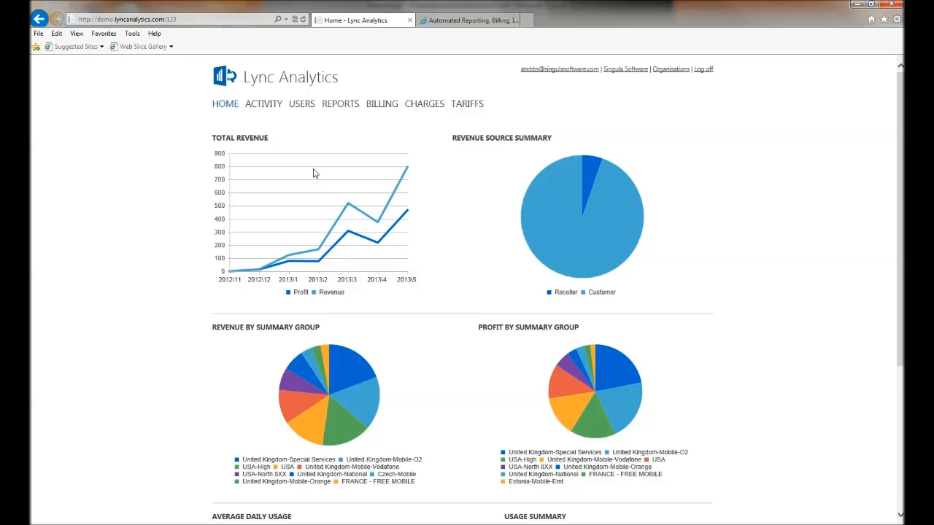
pyautogui.moveTo(215, 292)
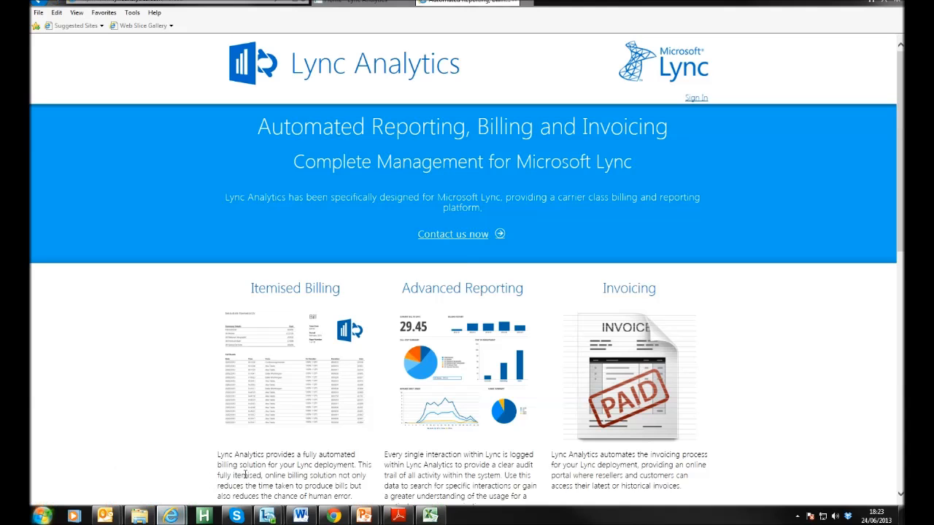
pyautogui.moveTo(230, 447)
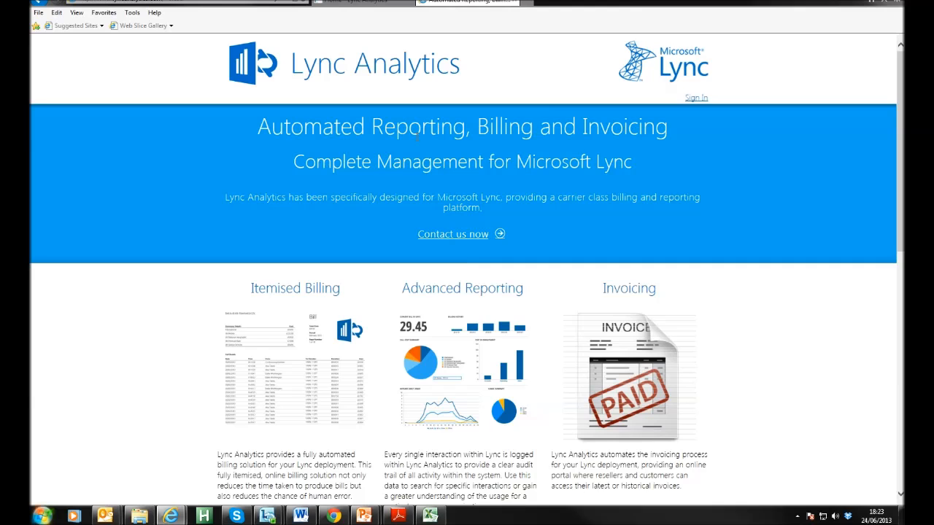
pyautogui.moveTo(417, 149)
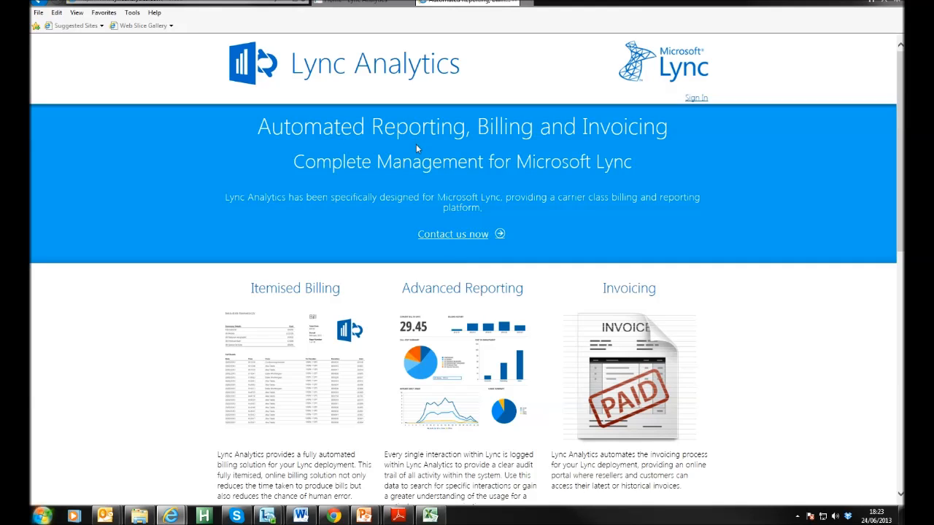
# Scroll the marketing page down to the Enterprise and Service Provider Edition data sheet downloads.
pyautogui.scroll(-3)
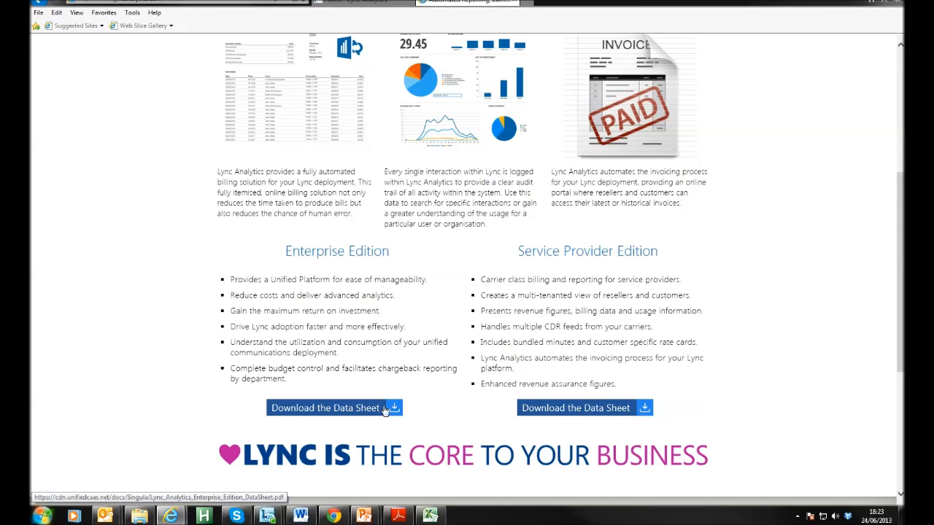
pyautogui.moveTo(568, 408)
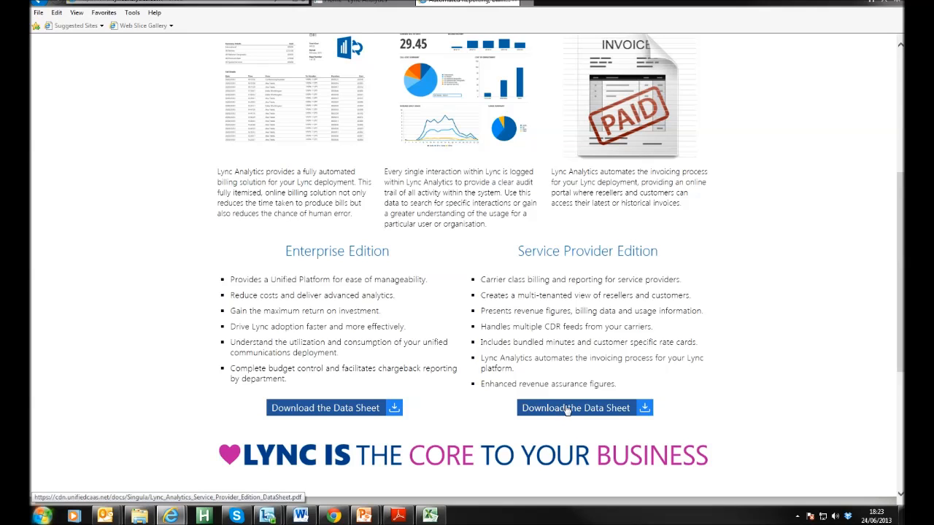